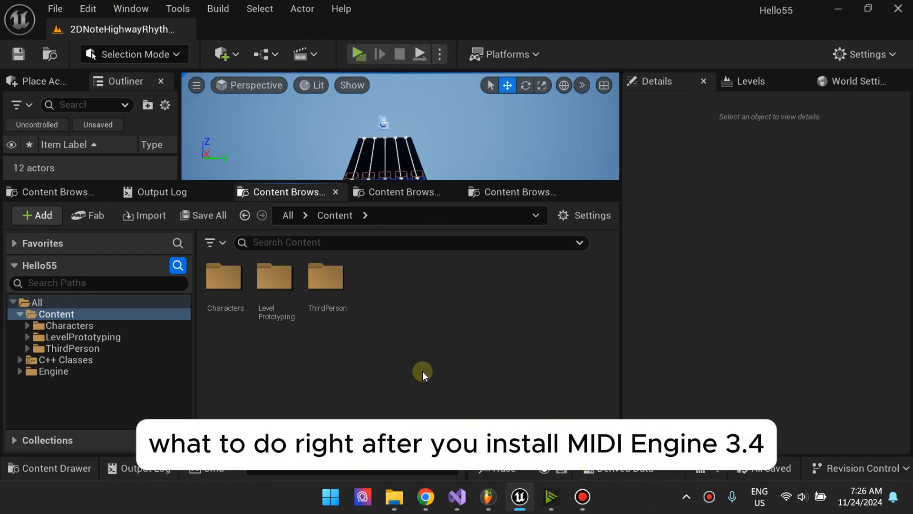
Open Plugins and filter to the Algosyntax MIDI category to check MIDI Engine's version
{"action": "left_click", "coordinate": [83, 8]}
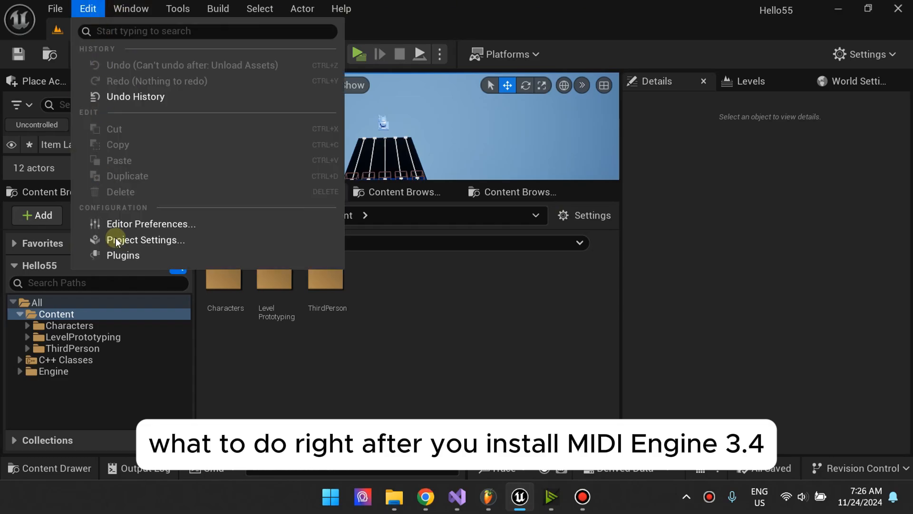
{"action": "left_click", "coordinate": [123, 255]}
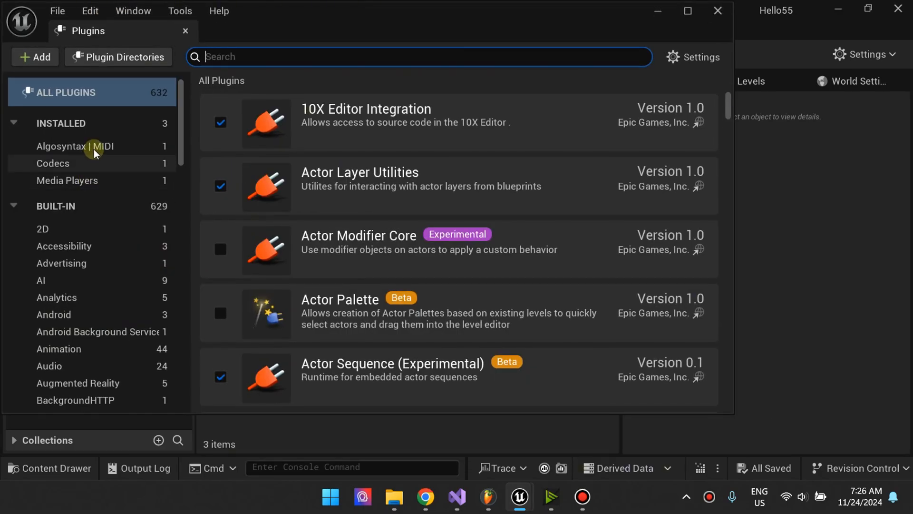
{"action": "left_click", "coordinate": [74, 146]}
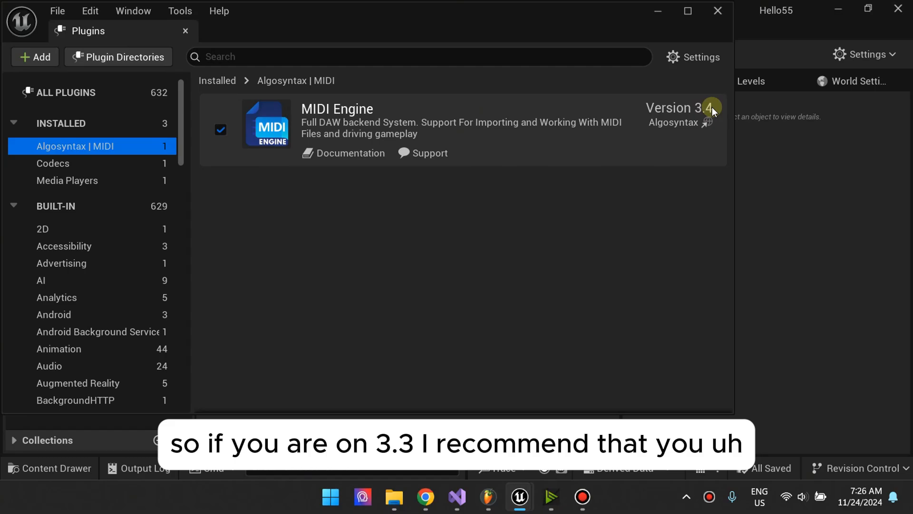
{"action": "mouse_move", "coordinate": [721, 118]}
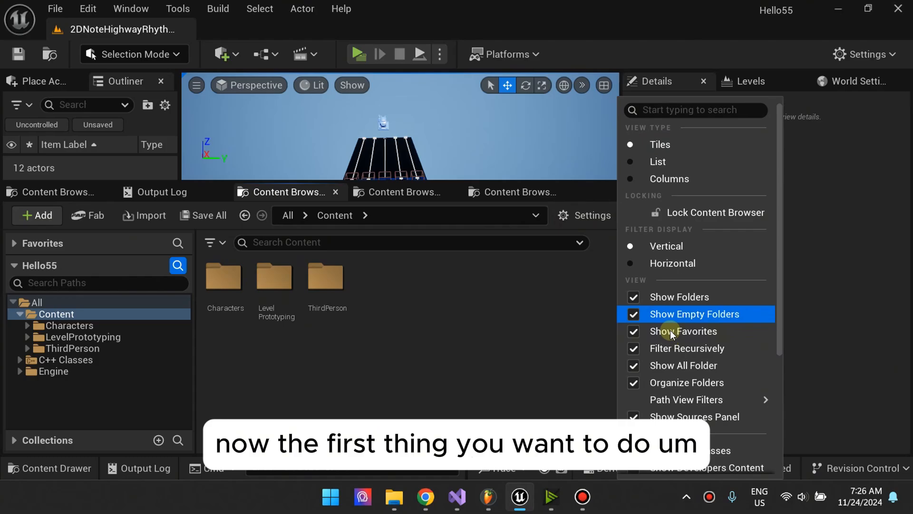
Navigate Engine > Plugins > RhythmTools_Content > Maps in the Content Browser
{"action": "scroll", "scroll_direction": "down", "scroll_amount": 3}
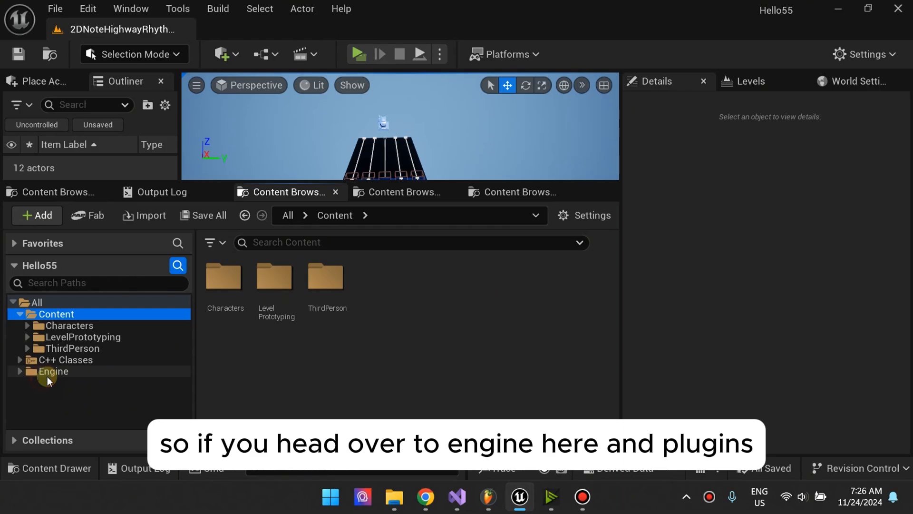
{"action": "left_click", "coordinate": [54, 371]}
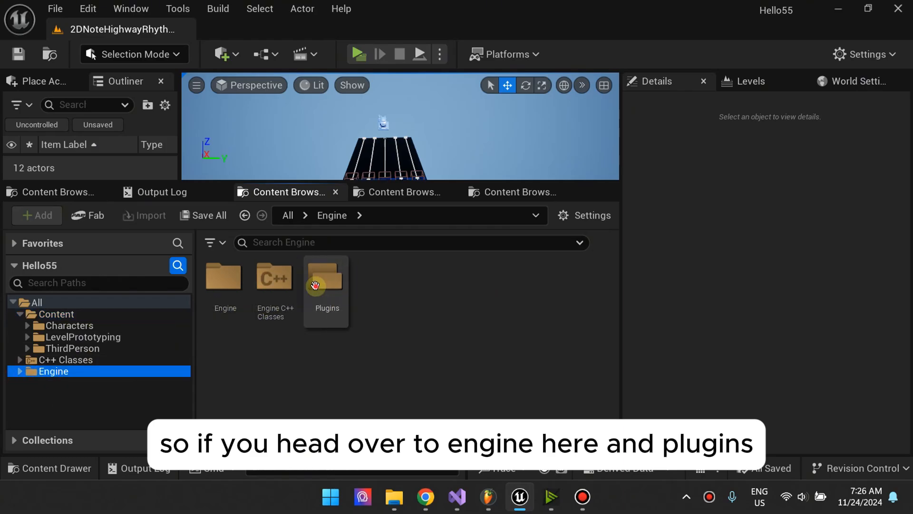
{"action": "double_click", "coordinate": [326, 278]}
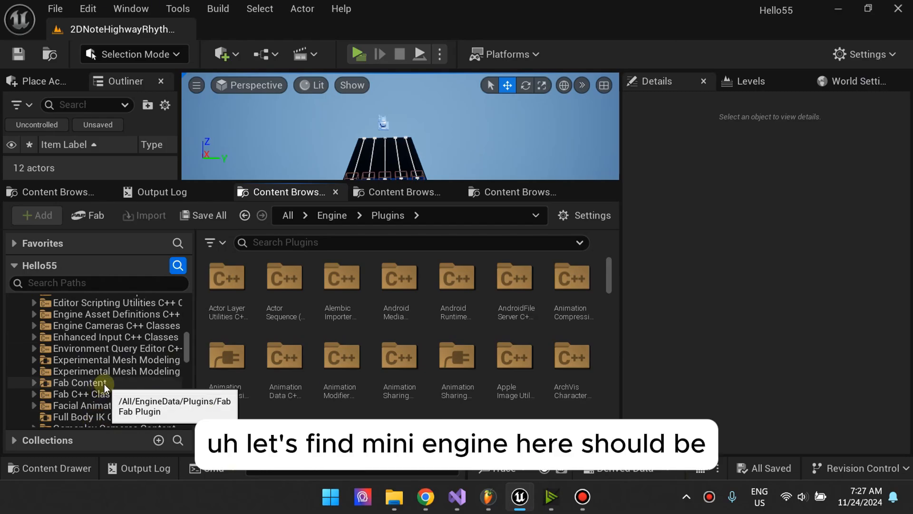
{"action": "scroll", "scroll_direction": "down", "scroll_amount": 3}
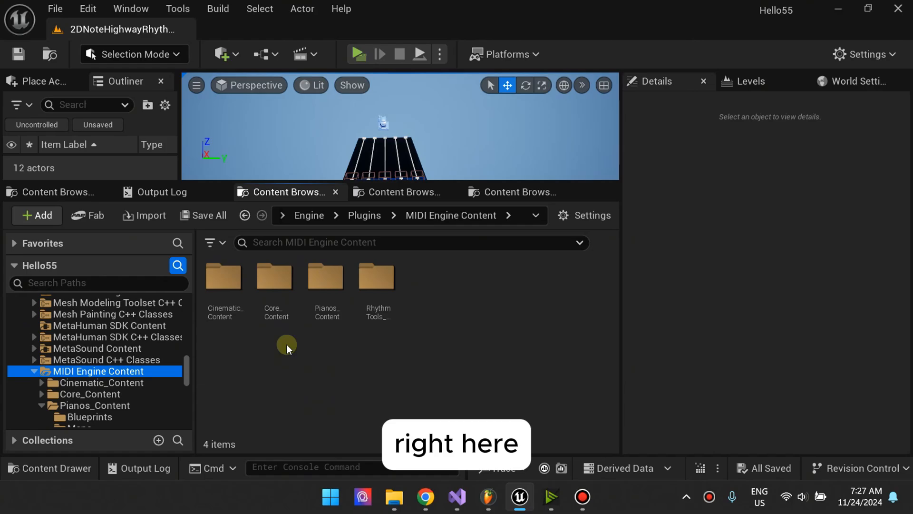
{"action": "double_click", "coordinate": [377, 276]}
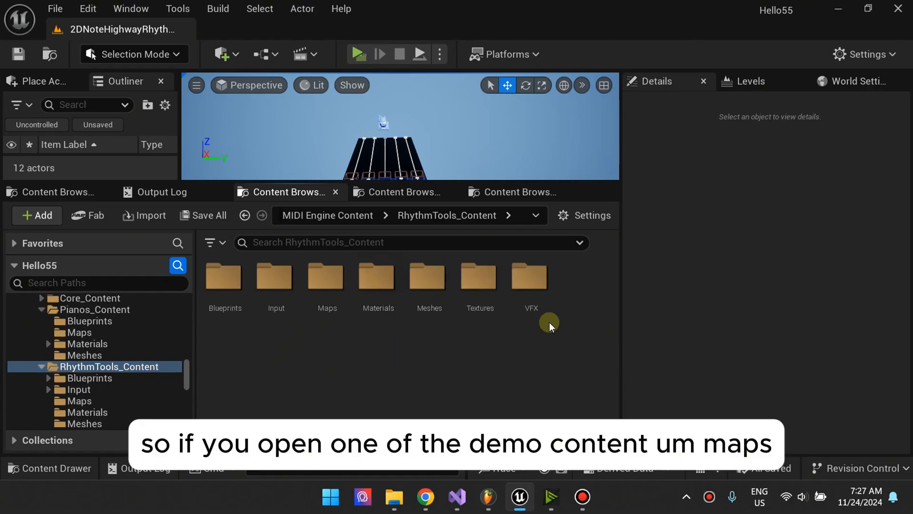
{"action": "double_click", "coordinate": [327, 276]}
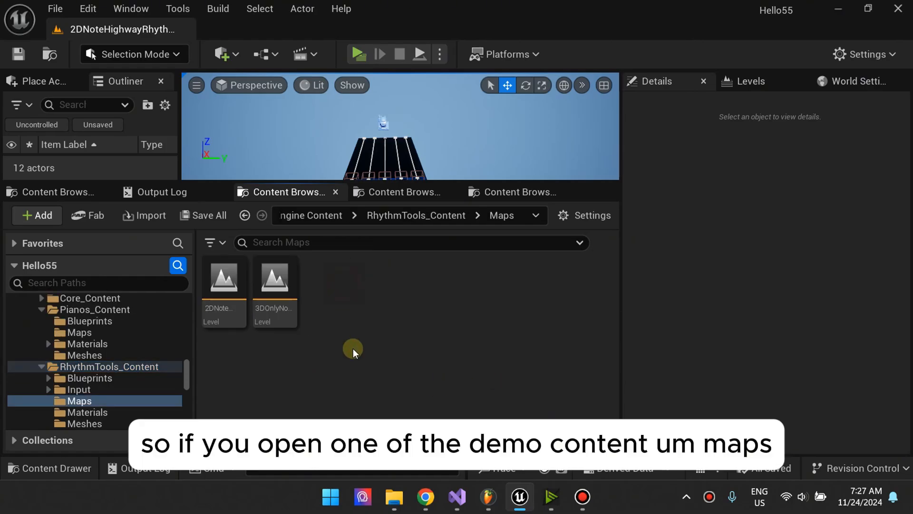
{"action": "left_click", "coordinate": [274, 279]}
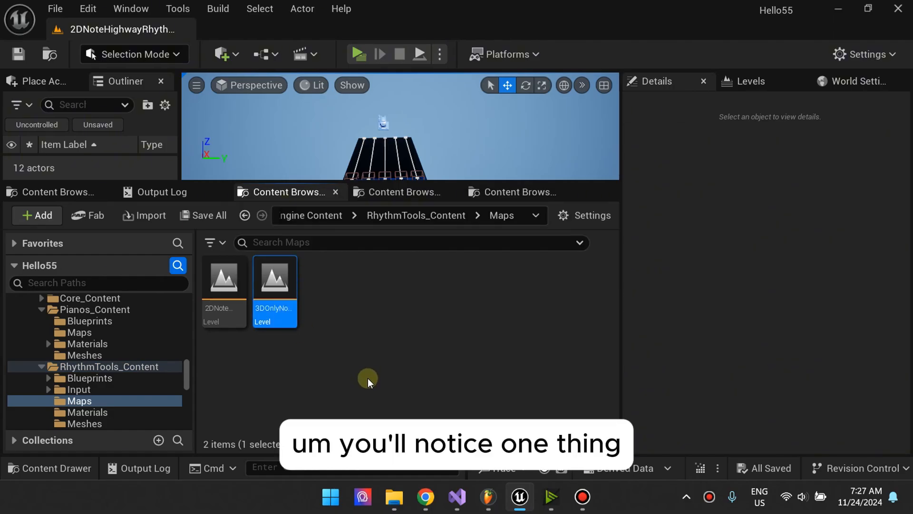
{"action": "double_click", "coordinate": [275, 278]}
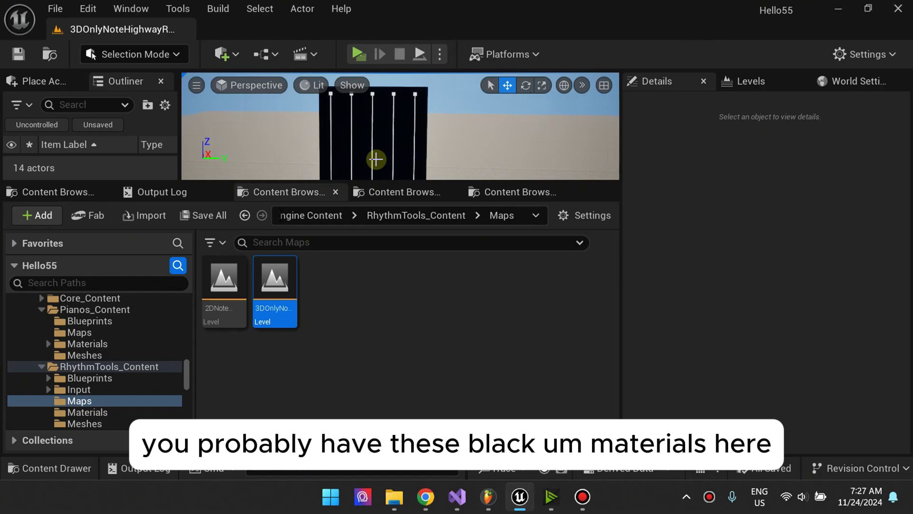
{"action": "double_click", "coordinate": [223, 278]}
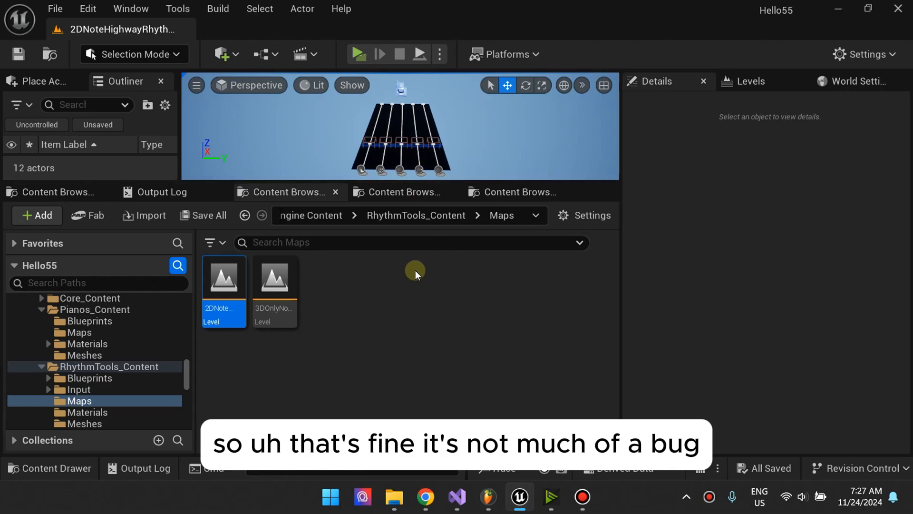
{"action": "left_click", "coordinate": [86, 8]}
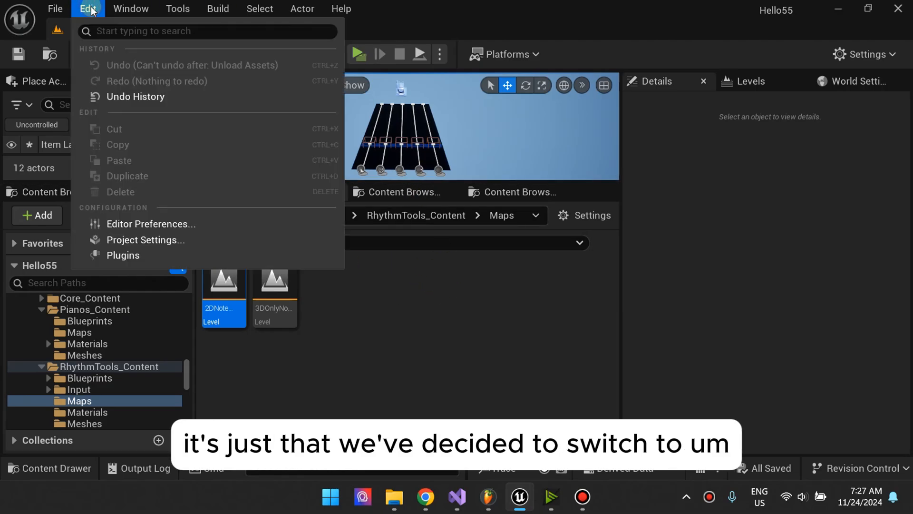
Search Project Settings for 'substr' and tick Substrate materials (Beta)
{"action": "left_click", "coordinate": [462, 114]}
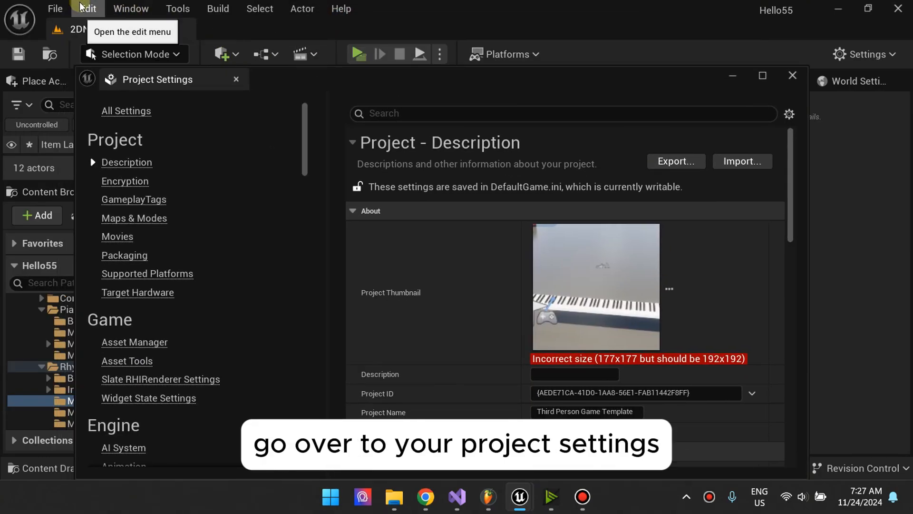
{"action": "left_click", "coordinate": [432, 122]}
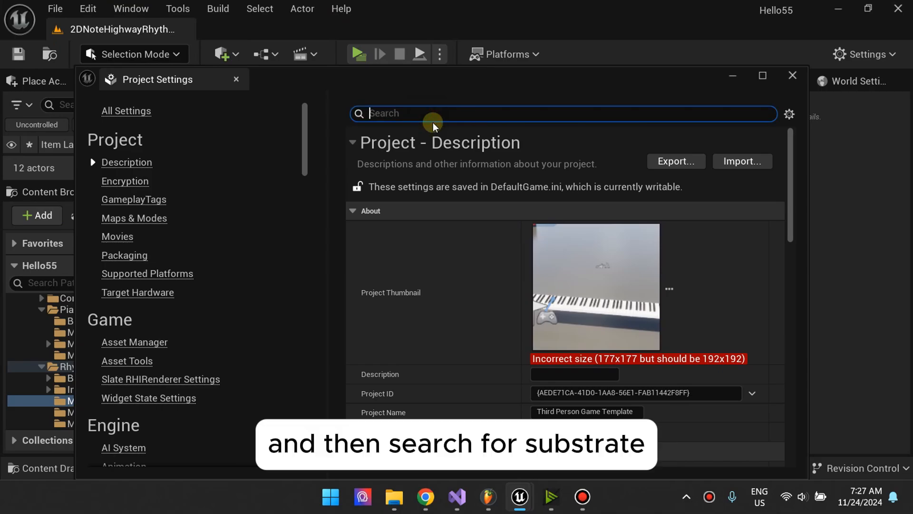
{"action": "type", "text": "substr"}
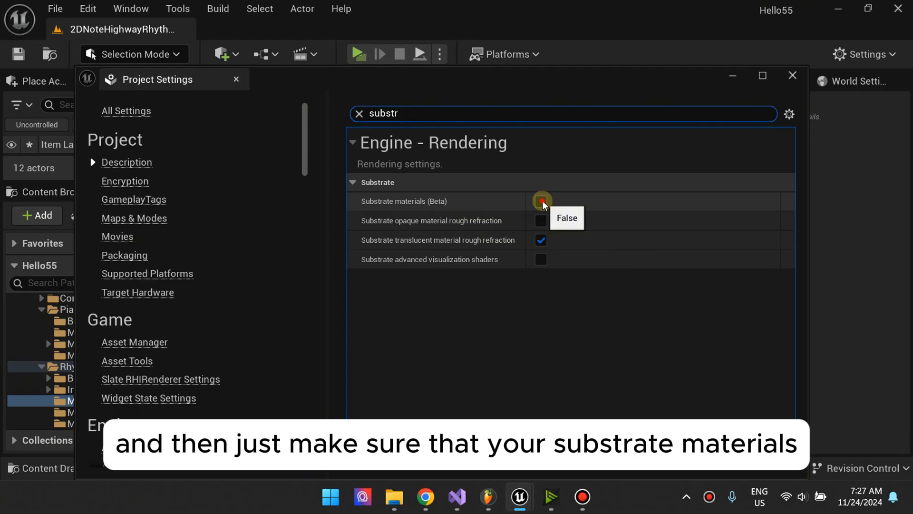
{"action": "left_click", "coordinate": [541, 201]}
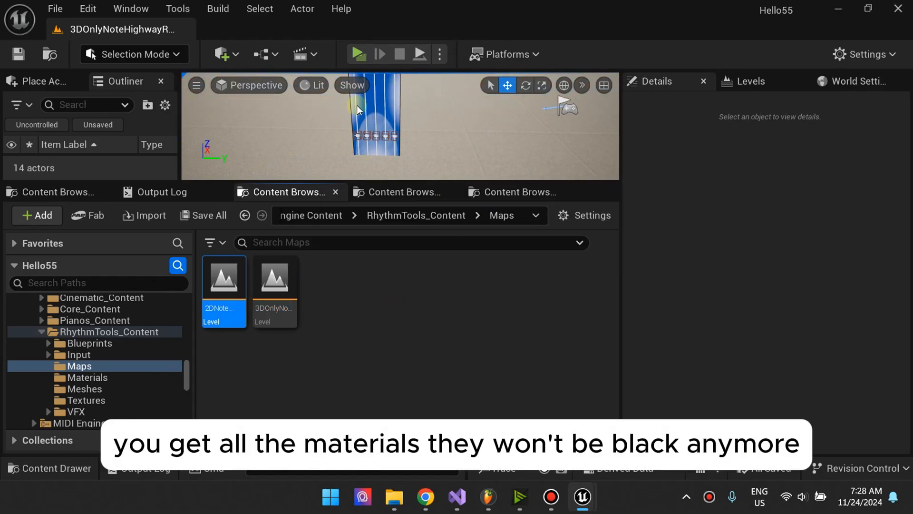
Open the 2DNoteHighway level from the Maps folder
{"action": "double_click", "coordinate": [223, 285]}
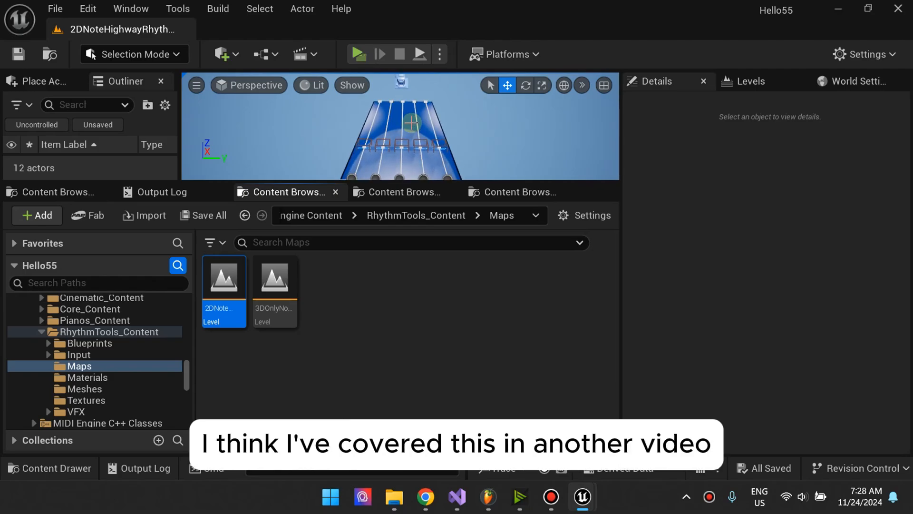
Set MidiEngine's Default Midi Channels Data Asset to DA_DefaultMidiChannels in Project Settings
{"action": "left_click", "coordinate": [84, 9]}
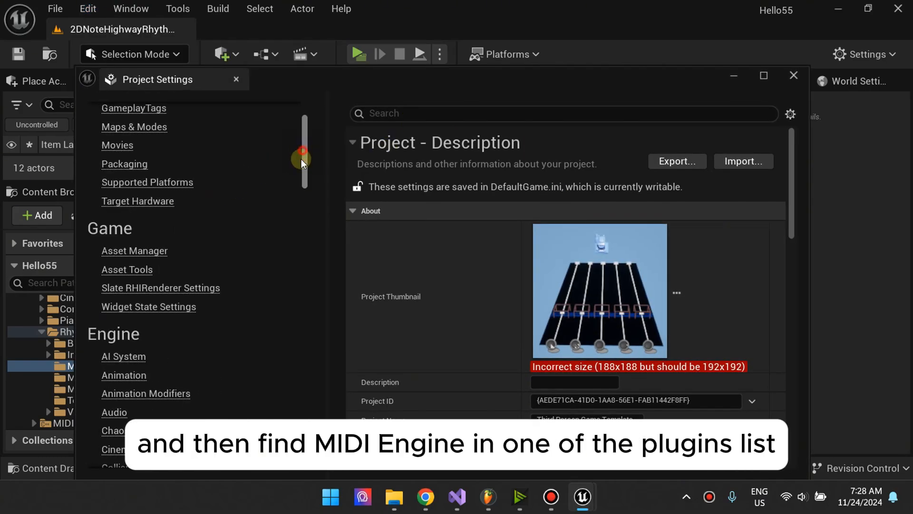
{"action": "scroll", "scroll_direction": "down", "scroll_amount": 3}
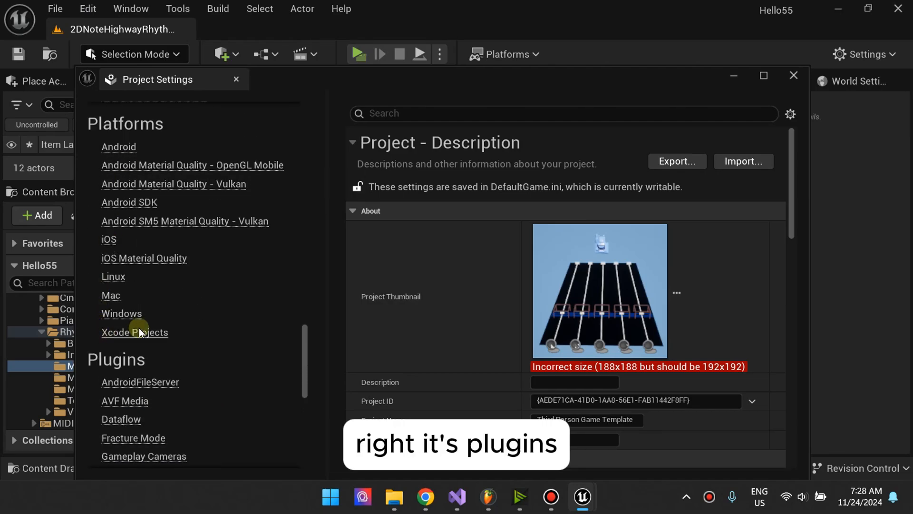
{"action": "scroll", "scroll_direction": "down", "scroll_amount": 3}
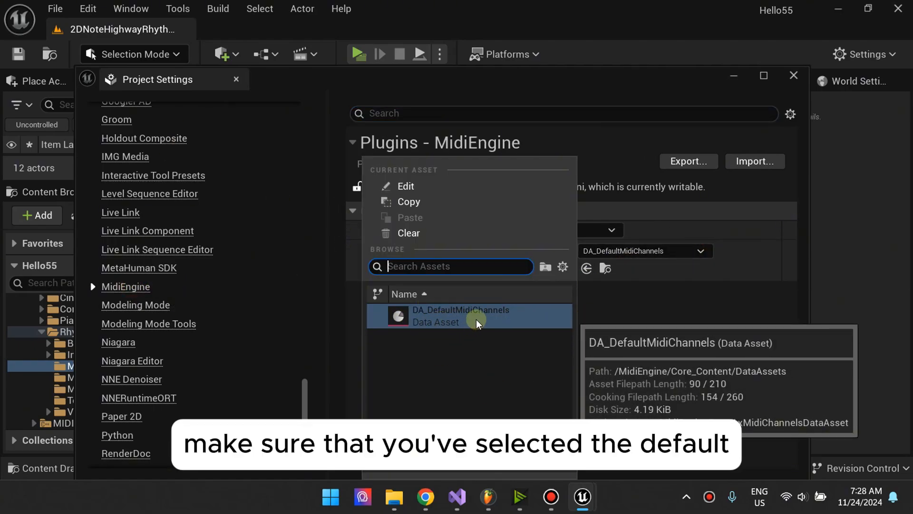
{"action": "left_click", "coordinate": [461, 316]}
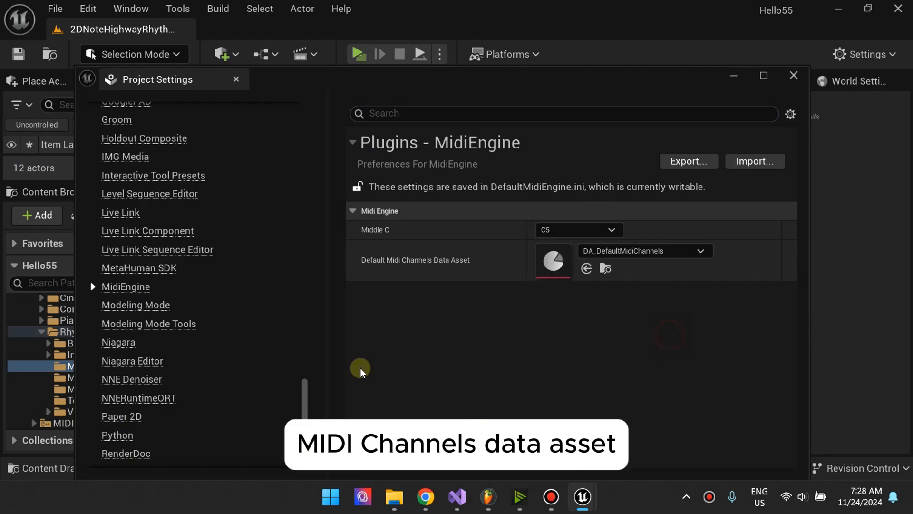
{"action": "mouse_move", "coordinate": [792, 76]}
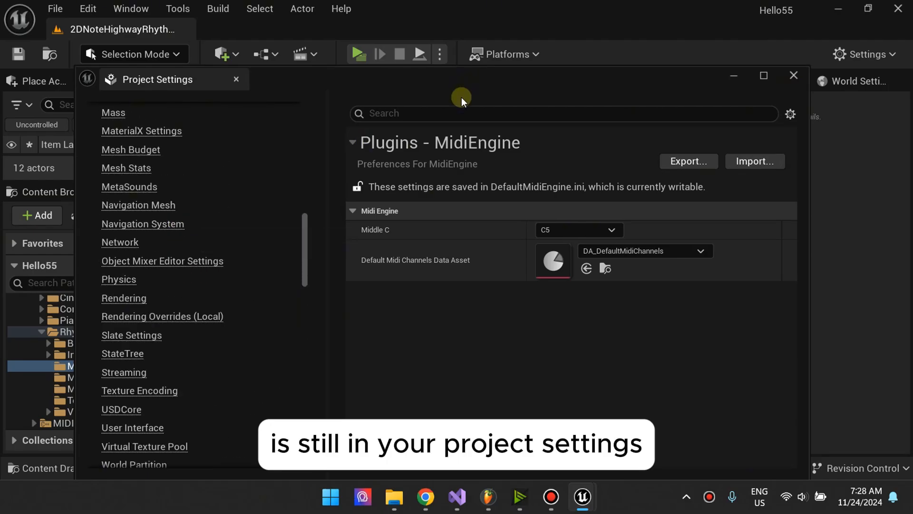
Search Project Settings for 'audio buffer' and scroll through the platform Audio results
{"action": "type", "text": "a"}
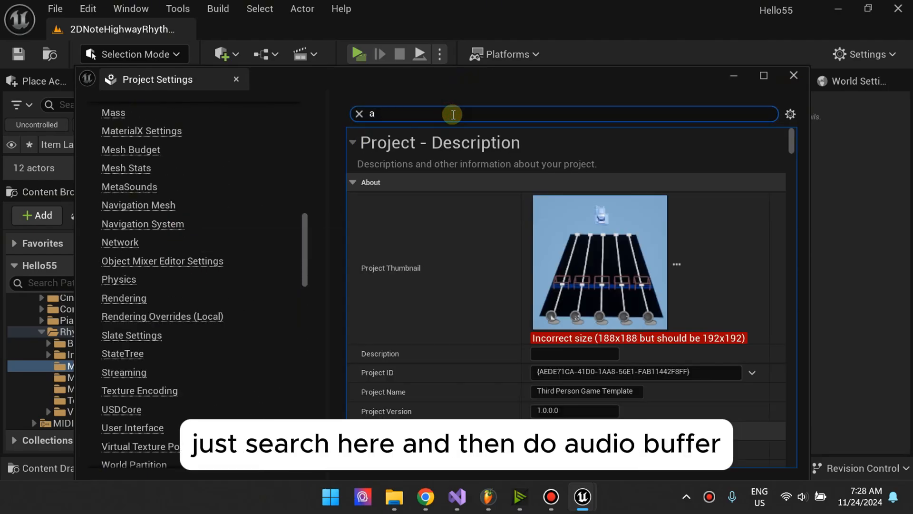
{"action": "type", "text": "audio buffe"}
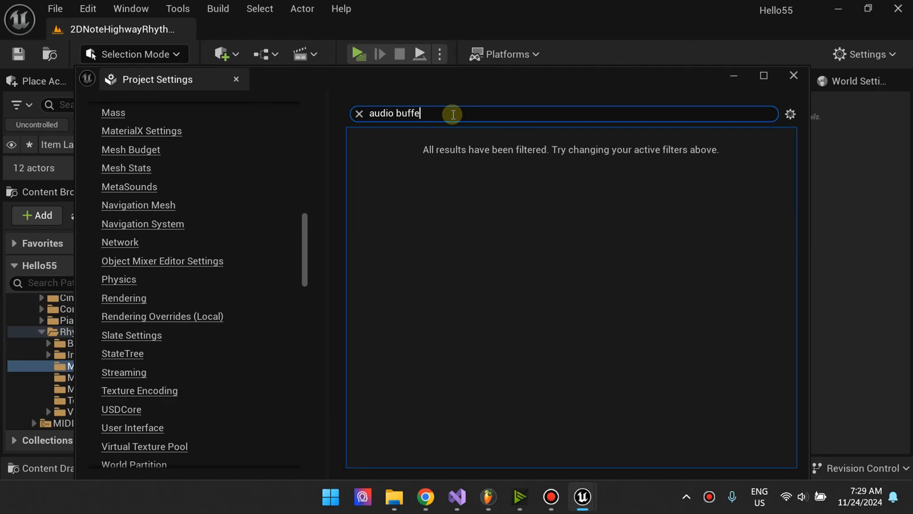
{"action": "type", "text": "r"}
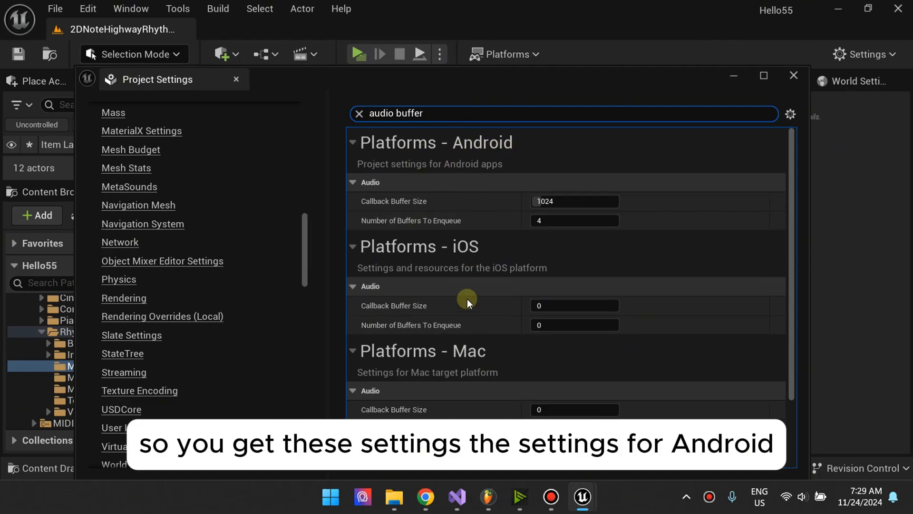
{"action": "scroll", "scroll_direction": "down", "scroll_amount": 3}
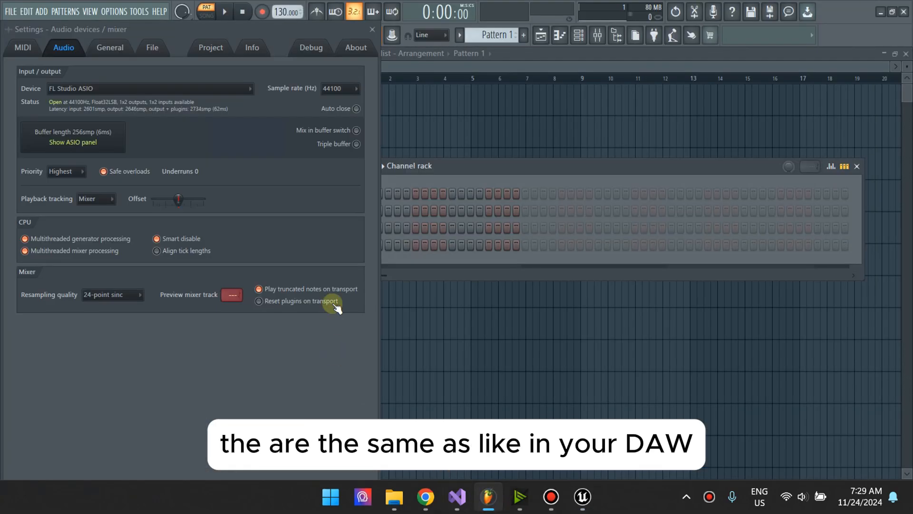
Open FL Studio's Options > Audio settings and check the 256-sample buffer length
{"action": "left_click", "coordinate": [111, 12]}
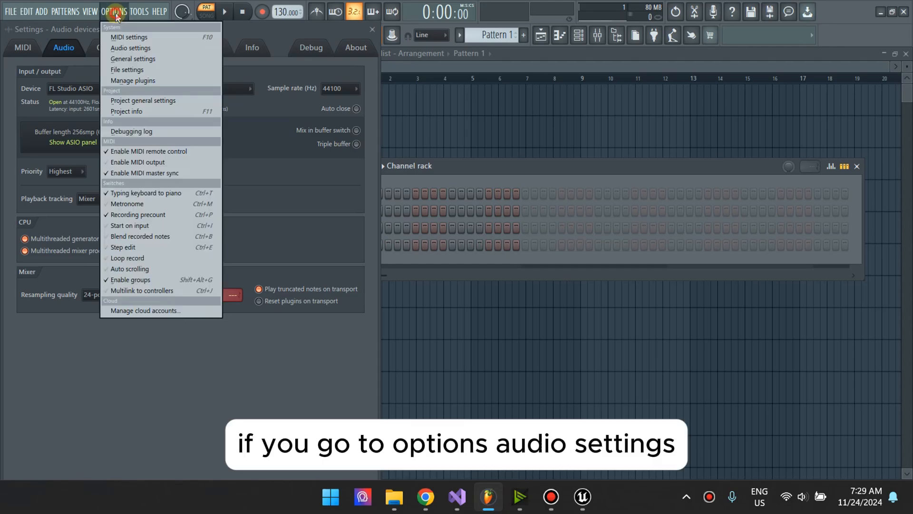
{"action": "left_click", "coordinate": [130, 47]}
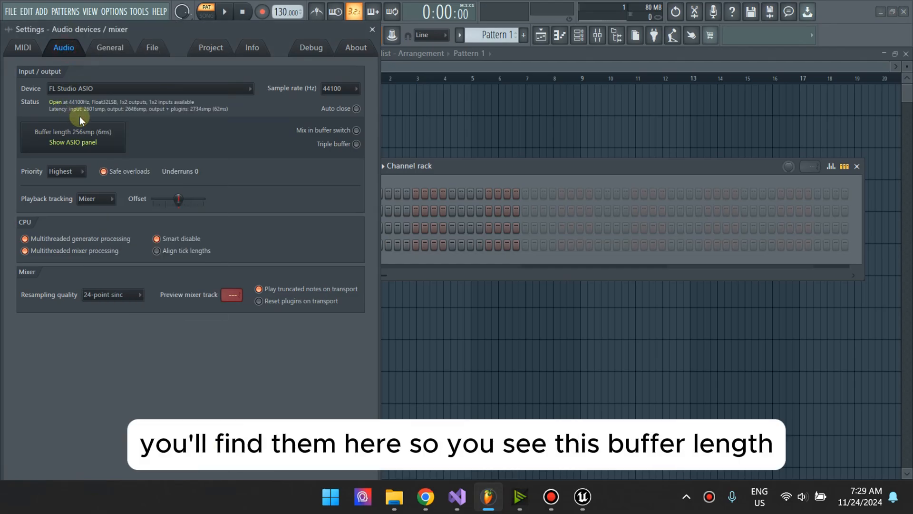
{"action": "left_click", "coordinate": [84, 144]}
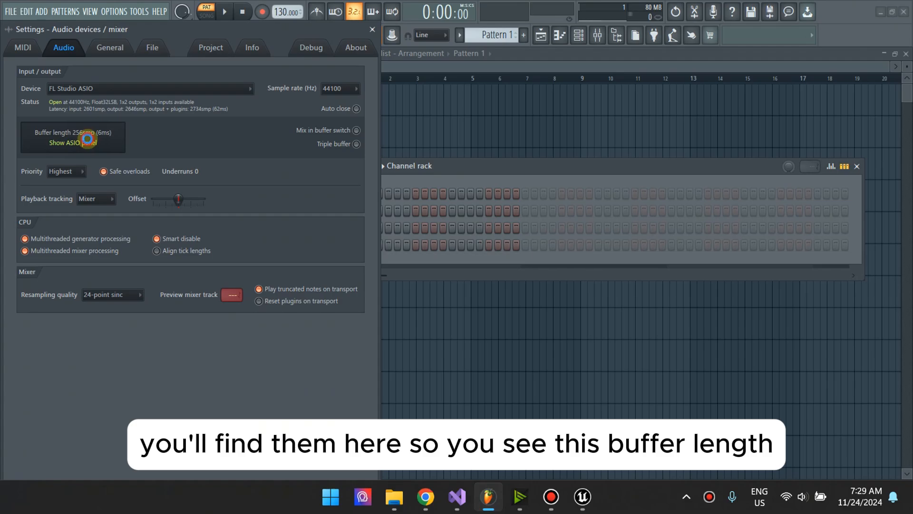
{"action": "left_click", "coordinate": [83, 142]}
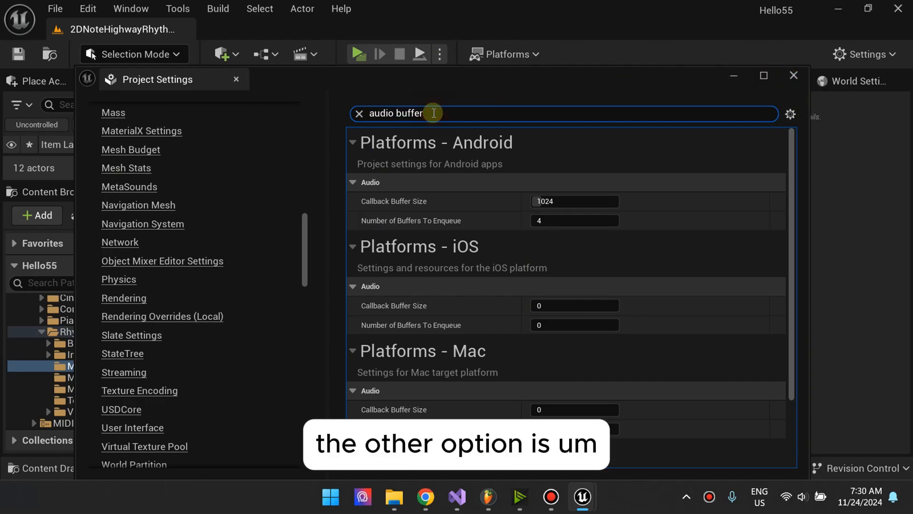
Replace the 'audio buffer' search with 'max'
{"action": "left_click", "coordinate": [359, 113]}
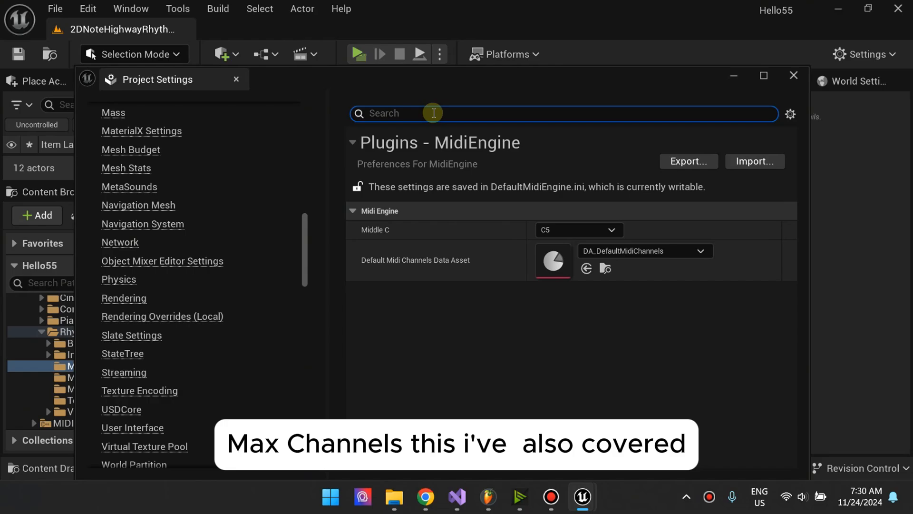
{"action": "type", "text": "max cha"}
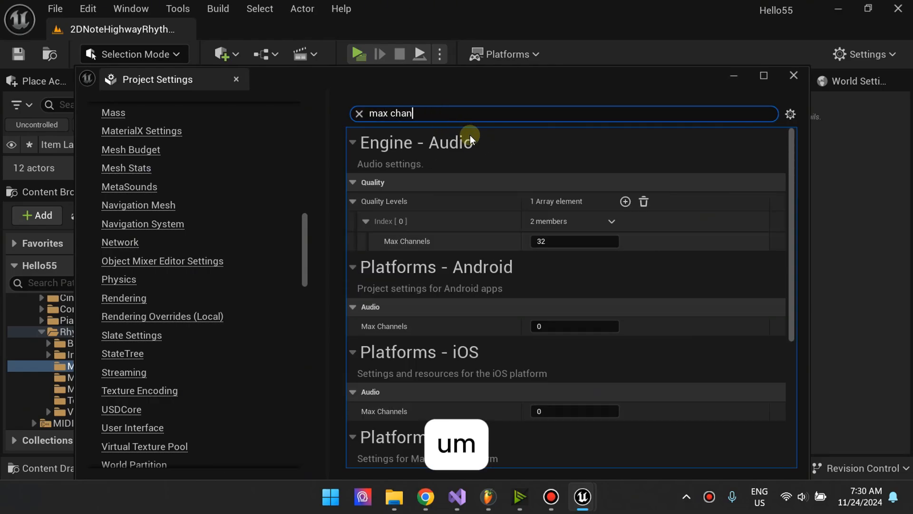
Finish the 'max channels' search and enter 500 for Engine Audio Index 0 Max Channels
{"action": "type", "text": "nels"}
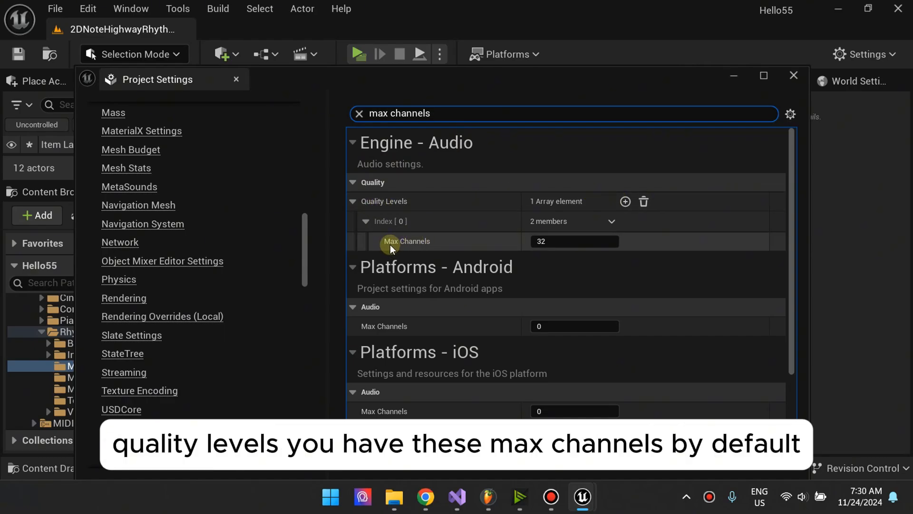
{"action": "mouse_move", "coordinate": [506, 225]}
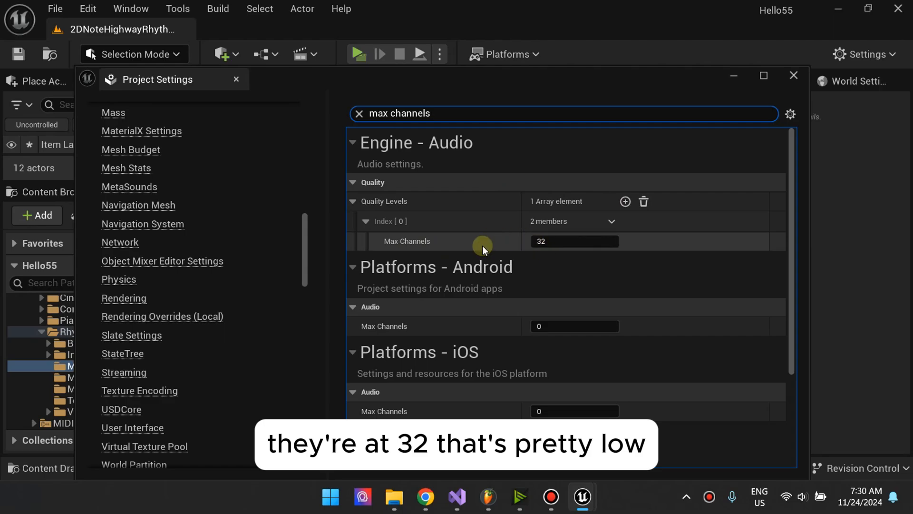
{"action": "scroll", "scroll_direction": "down", "scroll_amount": 3}
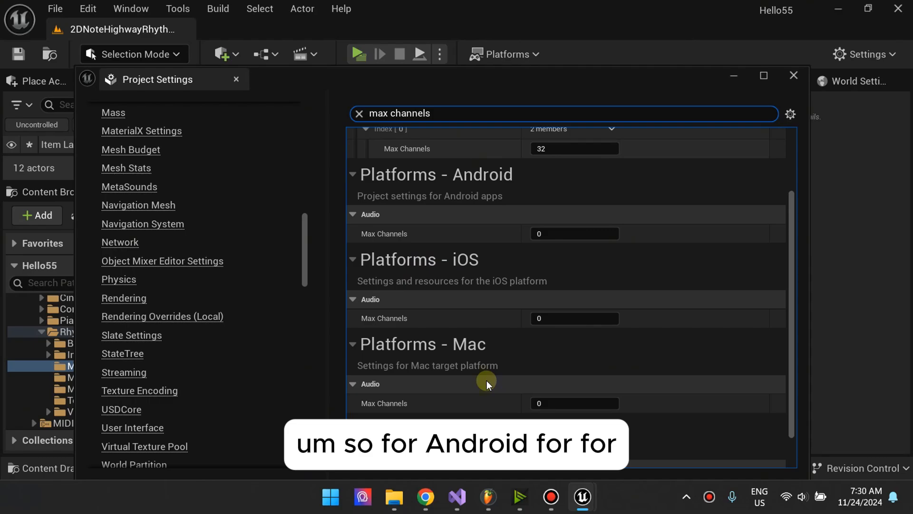
{"action": "mouse_move", "coordinate": [471, 154]}
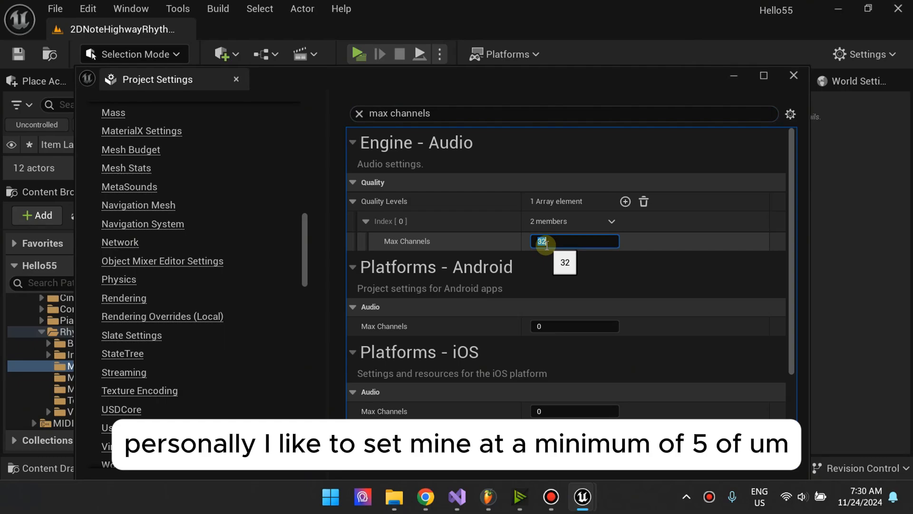
{"action": "type", "text": "500"}
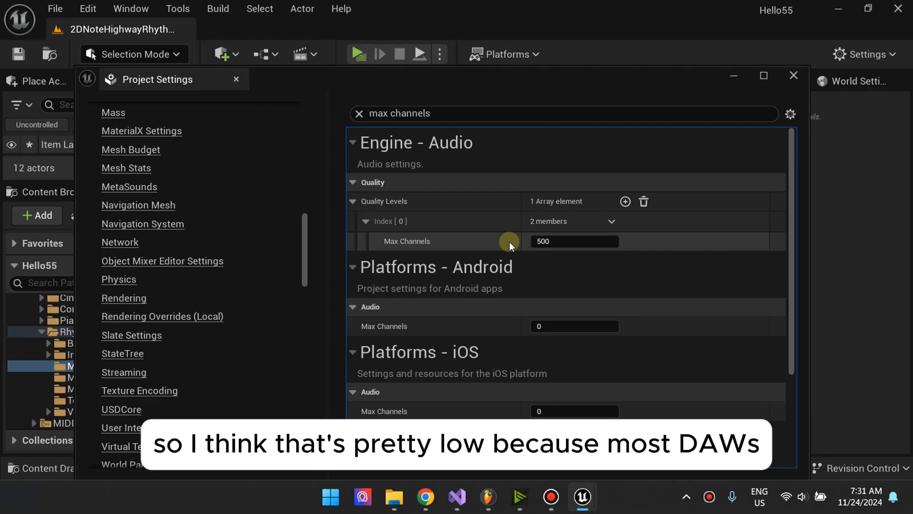
{"action": "left_click", "coordinate": [488, 496]}
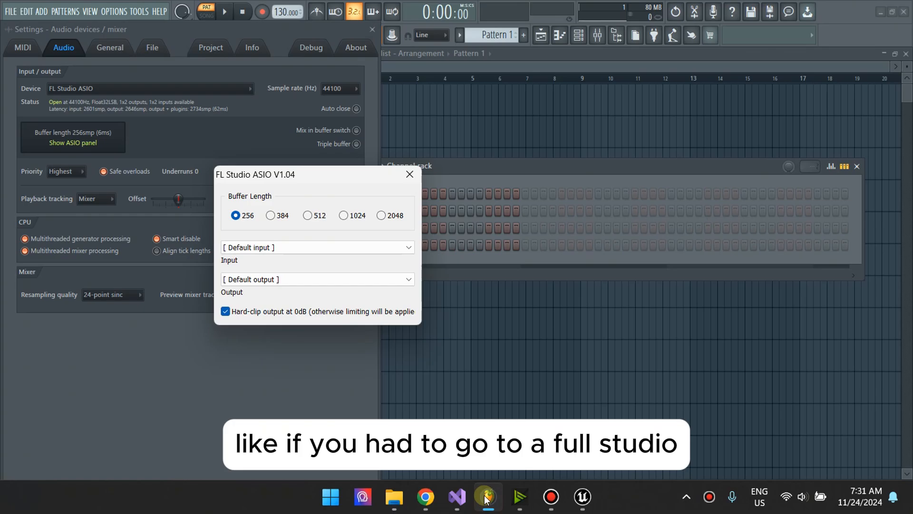
{"action": "left_click", "coordinate": [582, 496]}
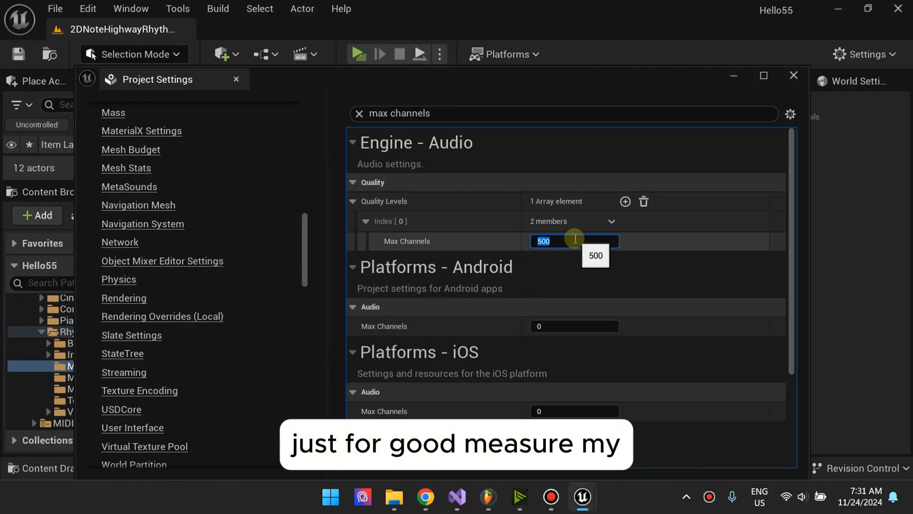
{"action": "type", "text": "1000"}
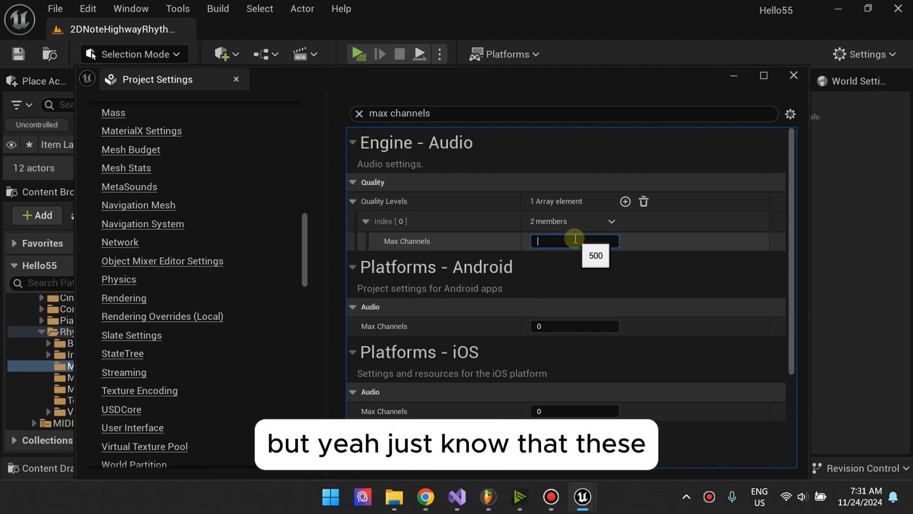
{"action": "type", "text": "500"}
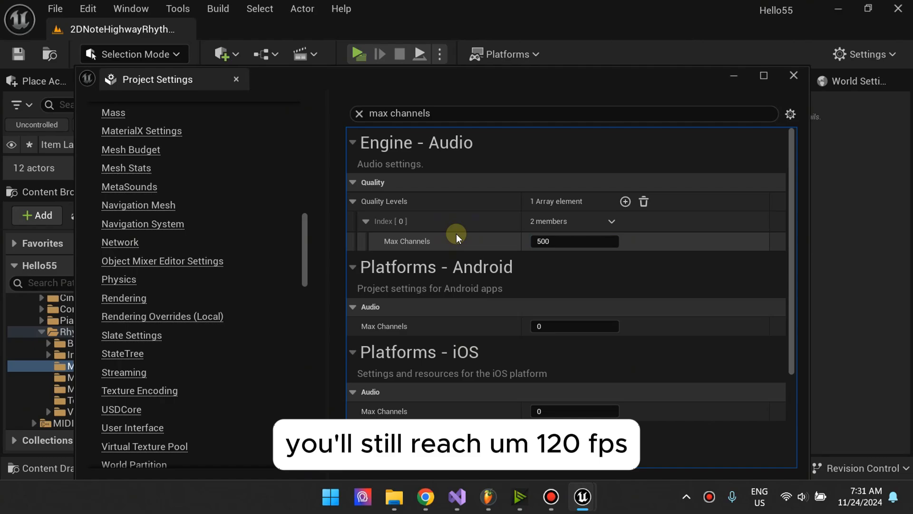
{"action": "mouse_move", "coordinate": [793, 76]}
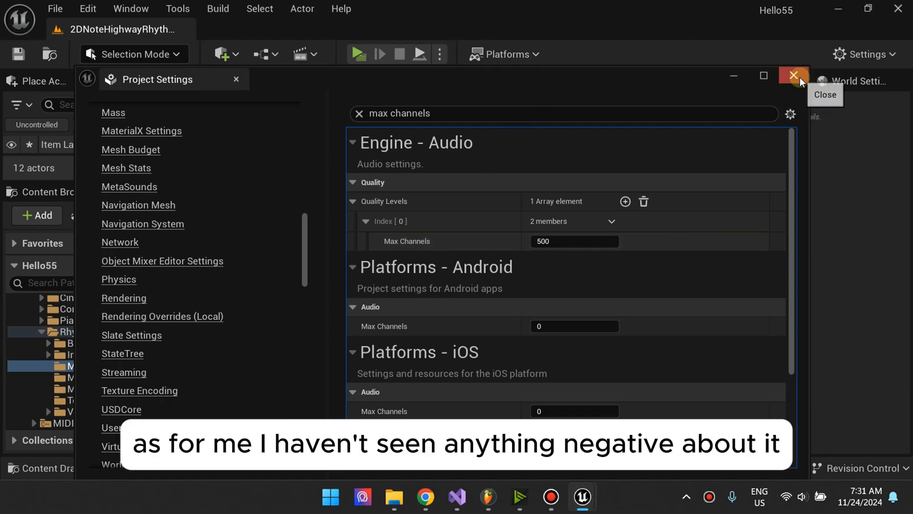
Close Project Settings and move up from Maps to MIDI Engine Content
{"action": "left_click", "coordinate": [793, 75]}
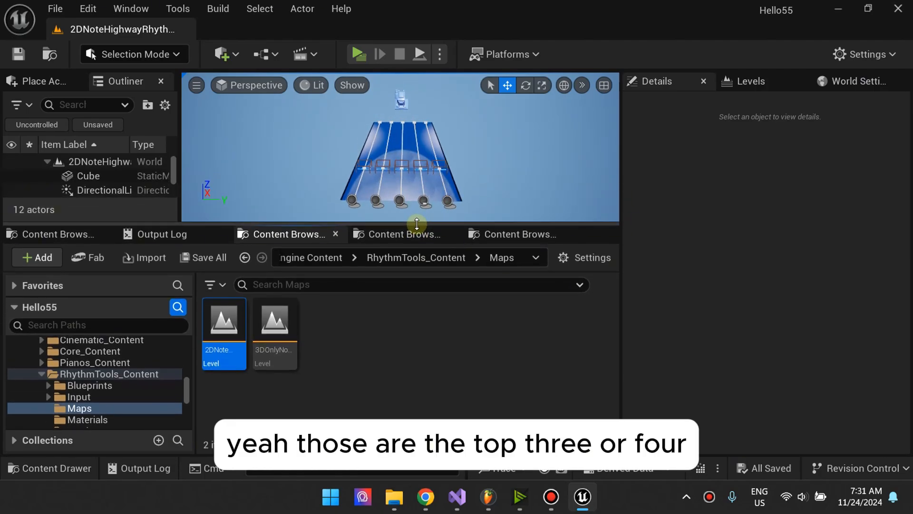
{"action": "mouse_move", "coordinate": [88, 19]}
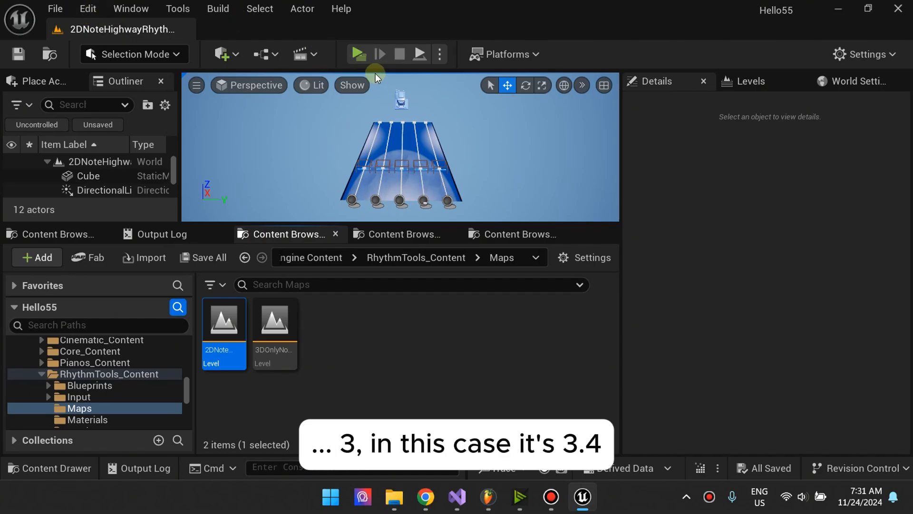
{"action": "mouse_move", "coordinate": [360, 57]}
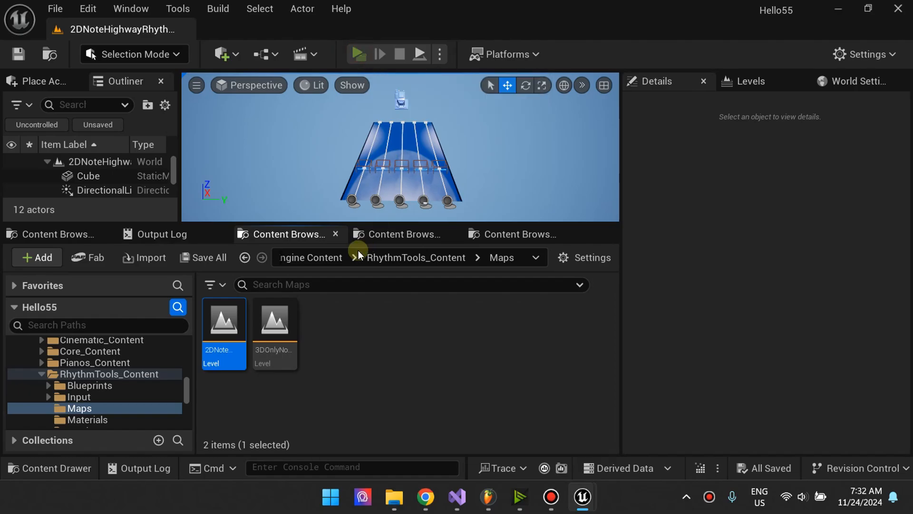
{"action": "left_click", "coordinate": [358, 54]}
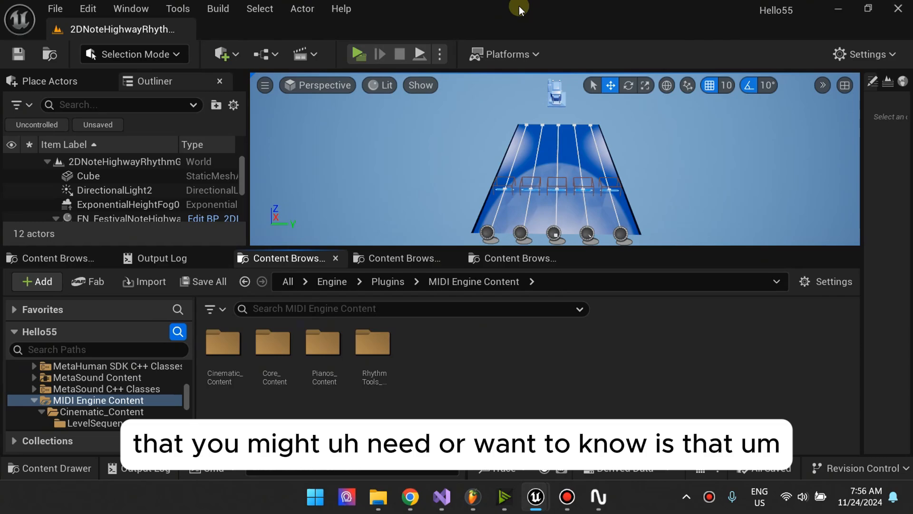
{"action": "left_click", "coordinate": [88, 8]}
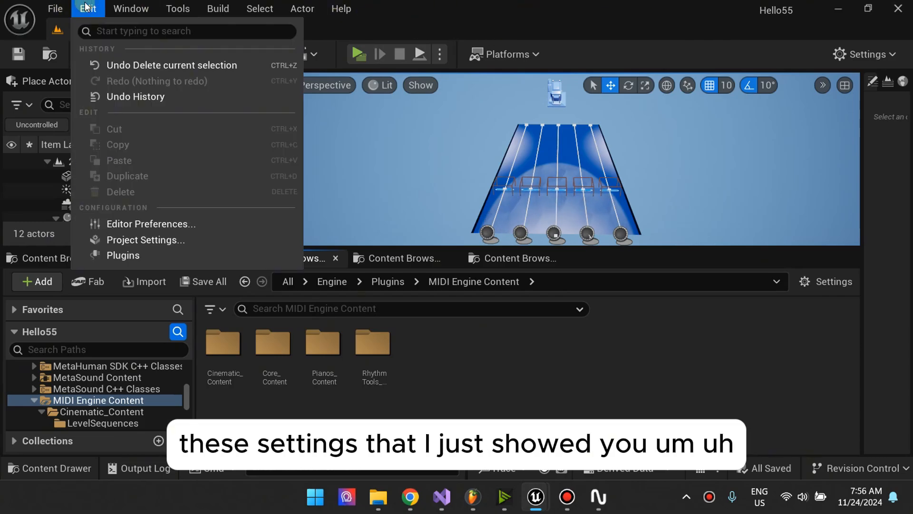
{"action": "left_click", "coordinate": [146, 239]}
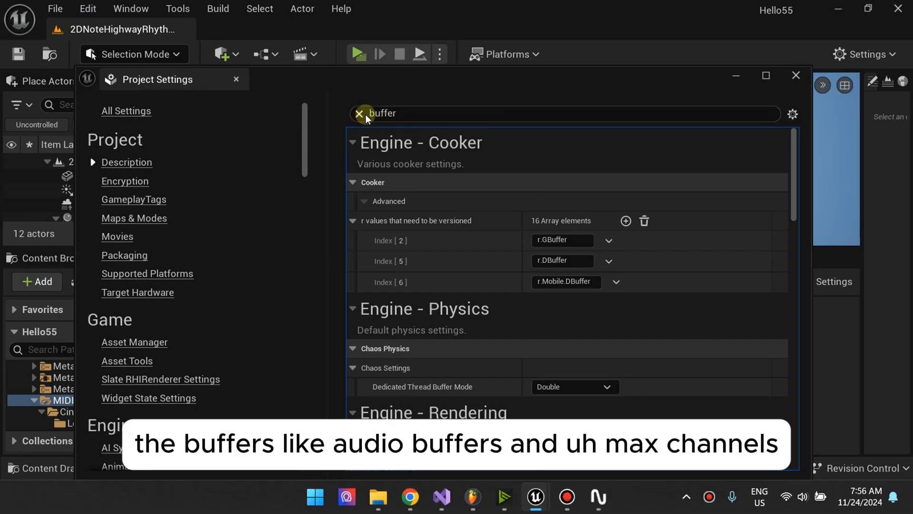
{"action": "type", "text": "audio"}
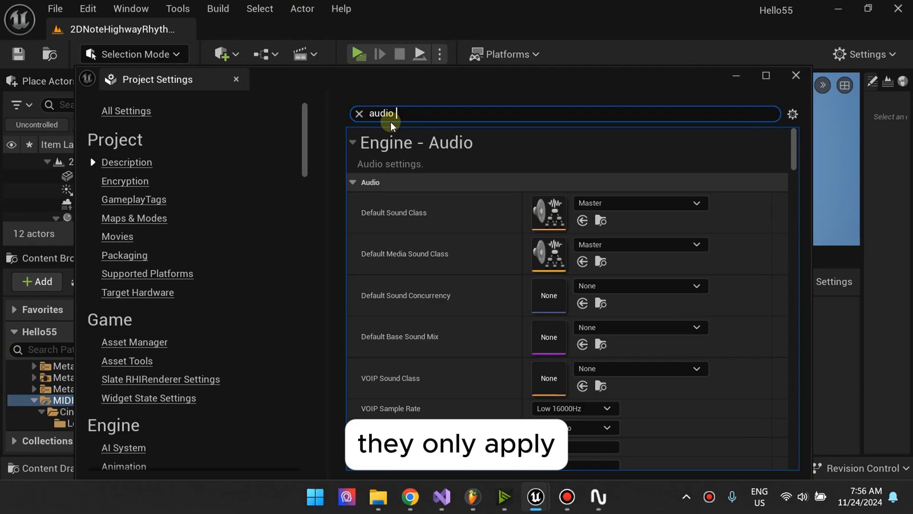
{"action": "type", "text": "buffer"}
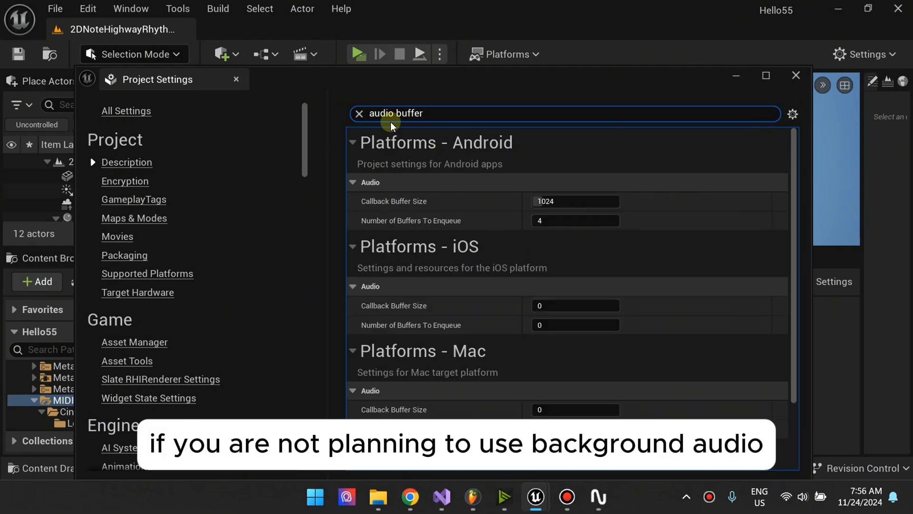
{"action": "left_click", "coordinate": [236, 79]}
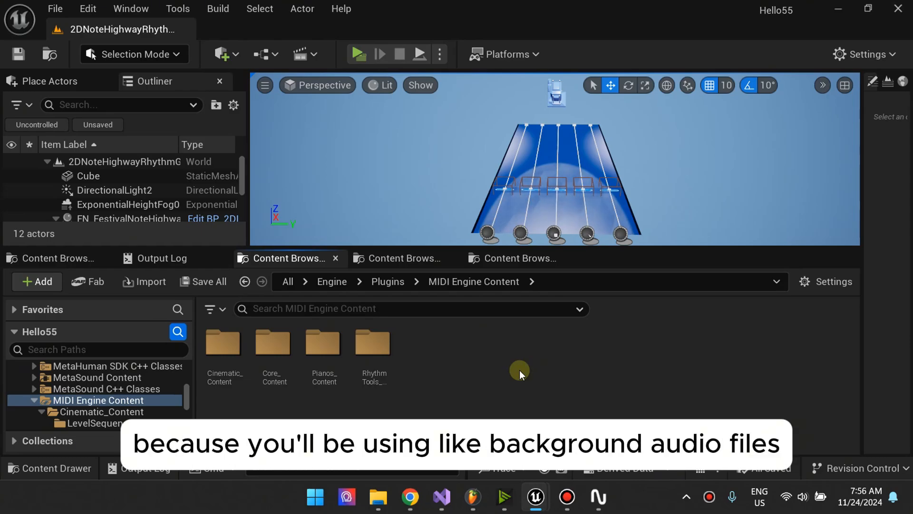
Browse Core_Content to the DemoMusic Audio folder, then review and close Project Settings again
{"action": "double_click", "coordinate": [272, 343]}
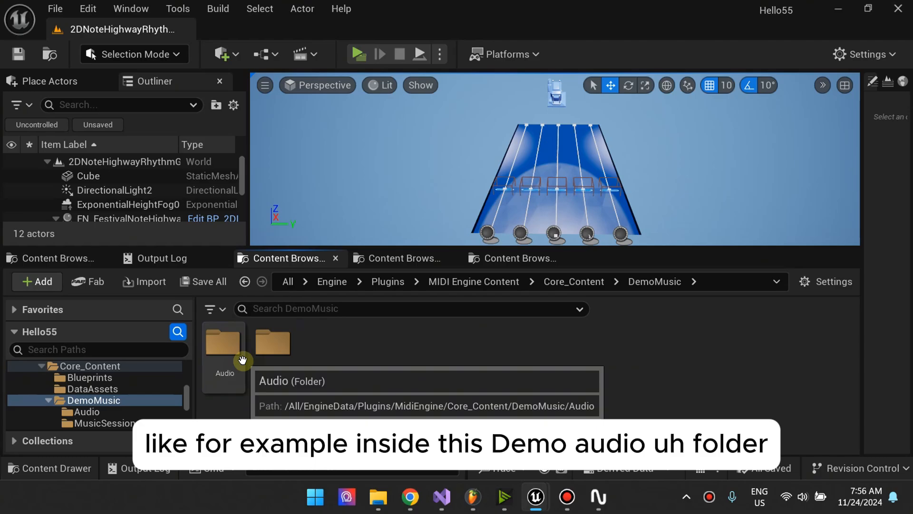
{"action": "double_click", "coordinate": [224, 342]}
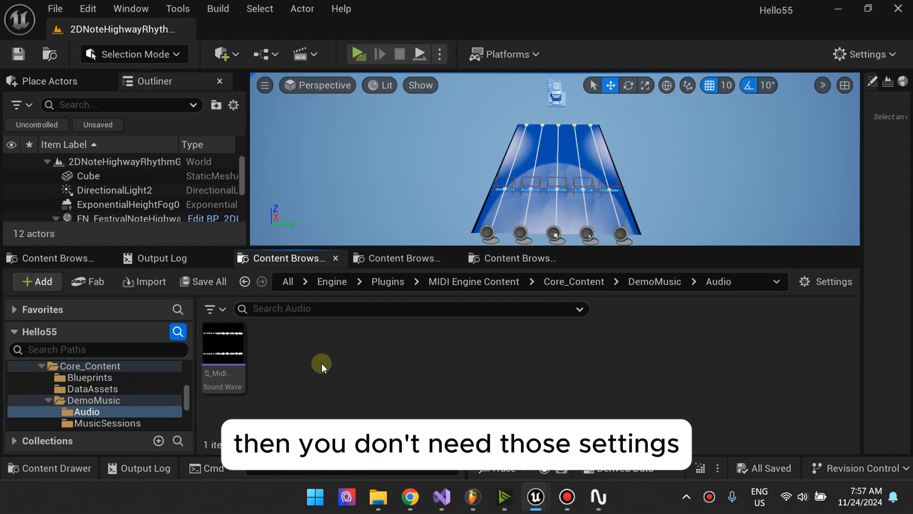
{"action": "left_click", "coordinate": [86, 8]}
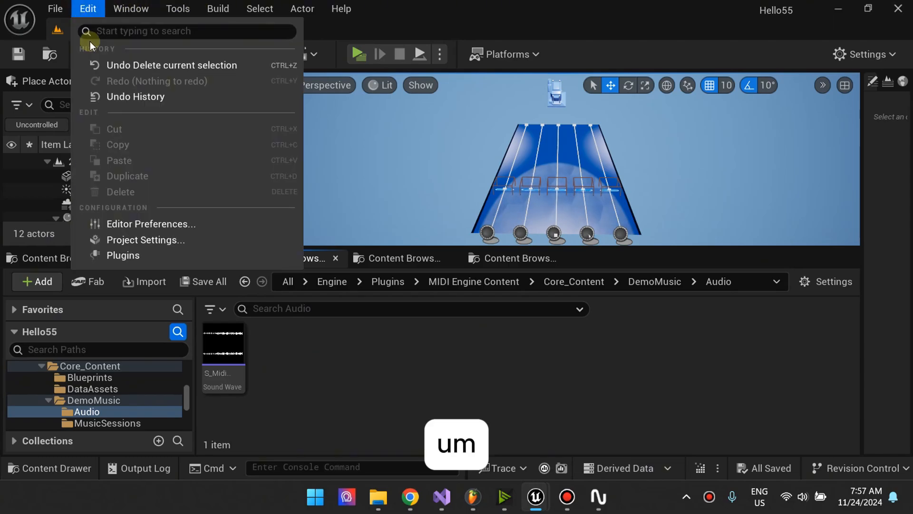
{"action": "left_click", "coordinate": [146, 240]}
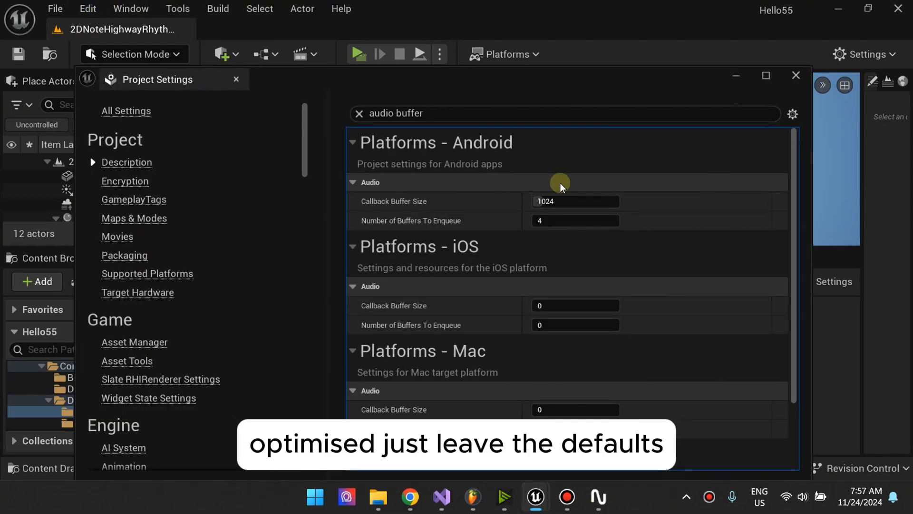
{"action": "scroll", "scroll_direction": "down", "scroll_amount": 3}
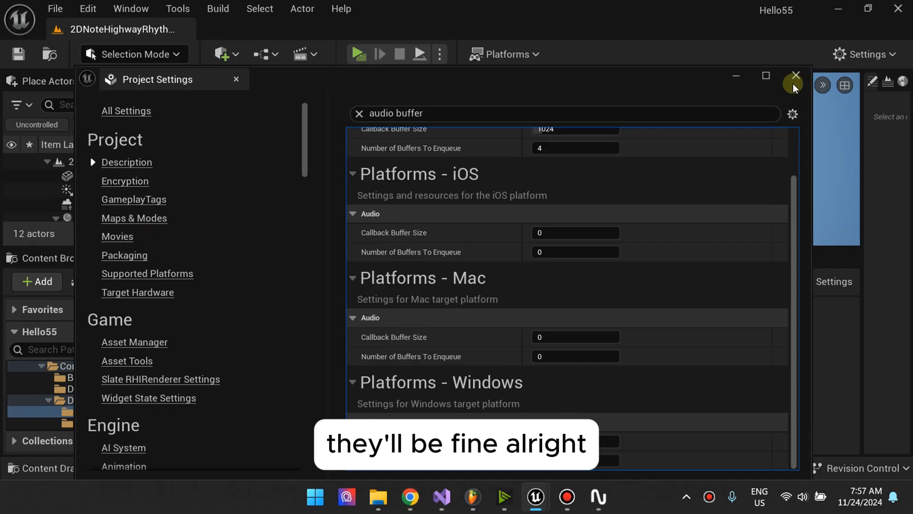
{"action": "left_click", "coordinate": [793, 83]}
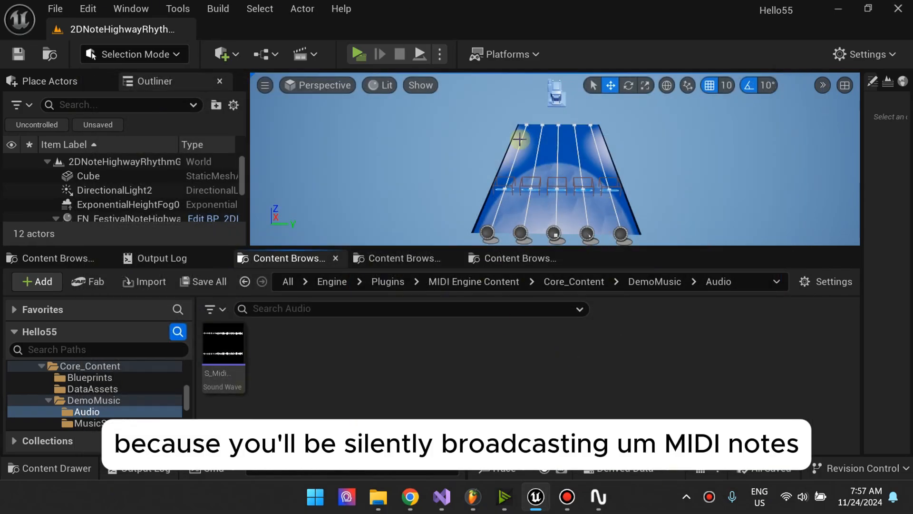
{"action": "mouse_move", "coordinate": [602, 158]}
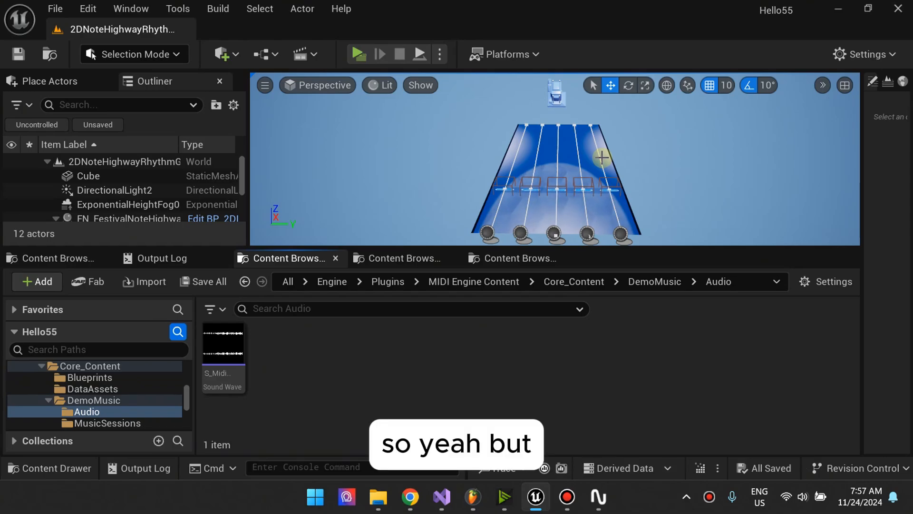
{"action": "mouse_move", "coordinate": [572, 351]}
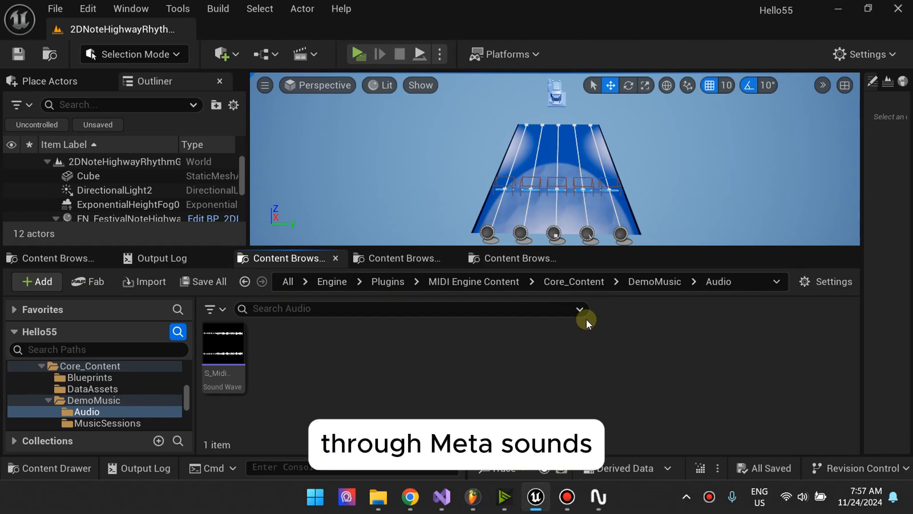
Select Core_Content's Metasounds folder in the folder tree to show its two MetaSound assets
{"action": "left_click", "coordinate": [96, 400]}
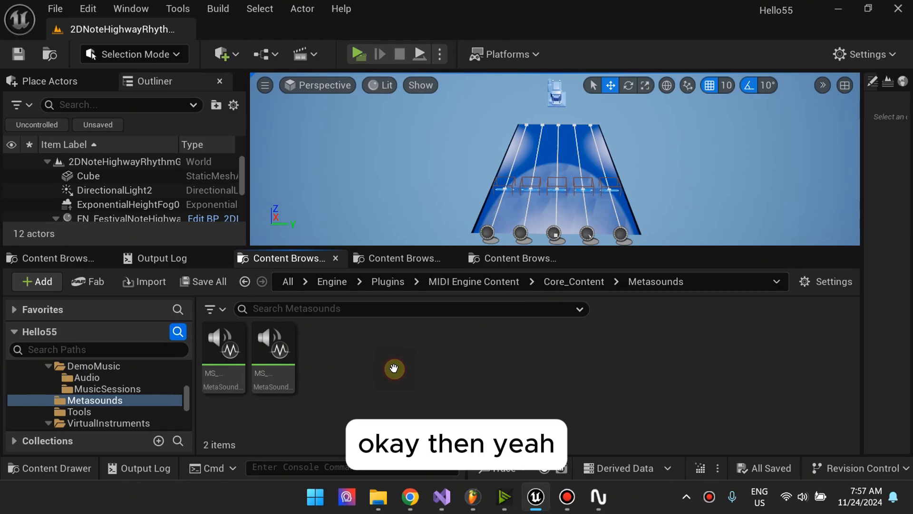